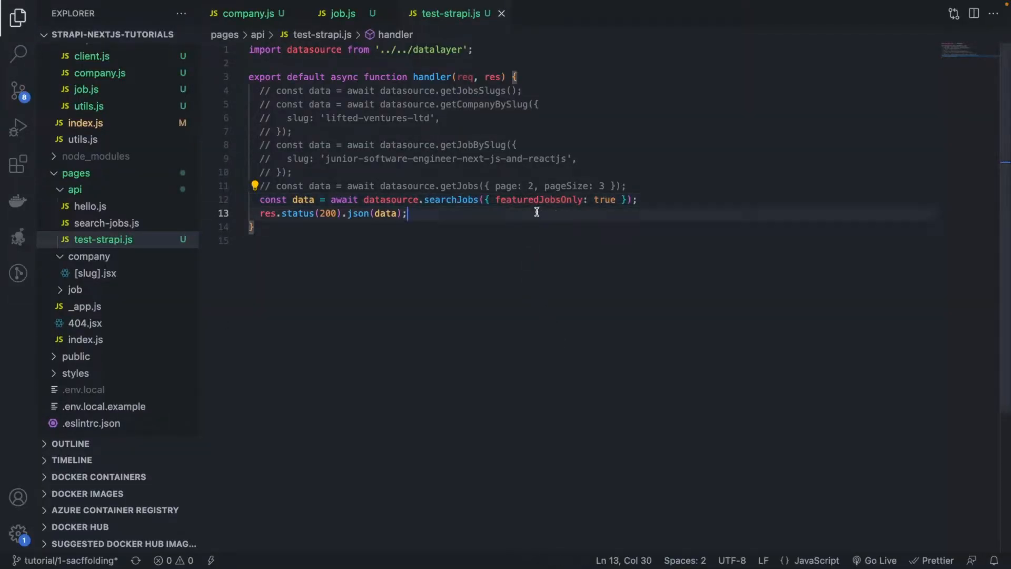
Step: Select featuredJobsOnly in test-strapi.js, then view searchJobs with its remoteOk and featuredJob filters in job.js
double_click(538, 200)
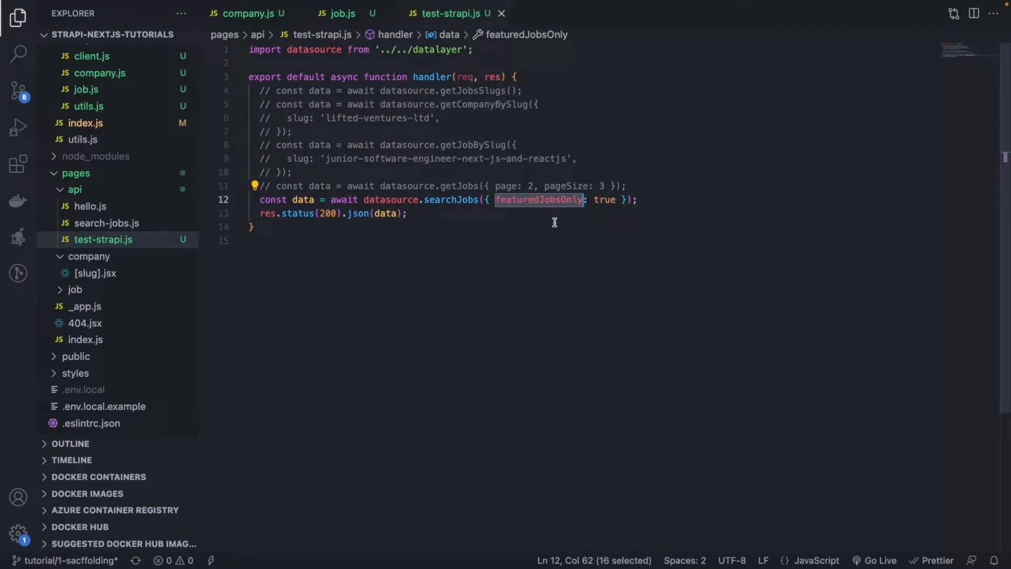
left_click(336, 13)
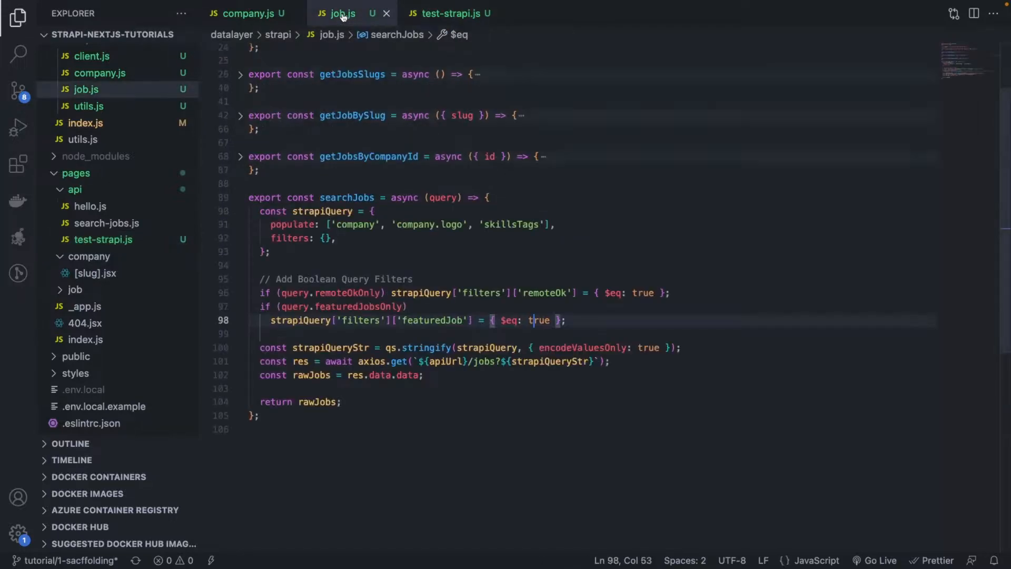
double_click(540, 320)
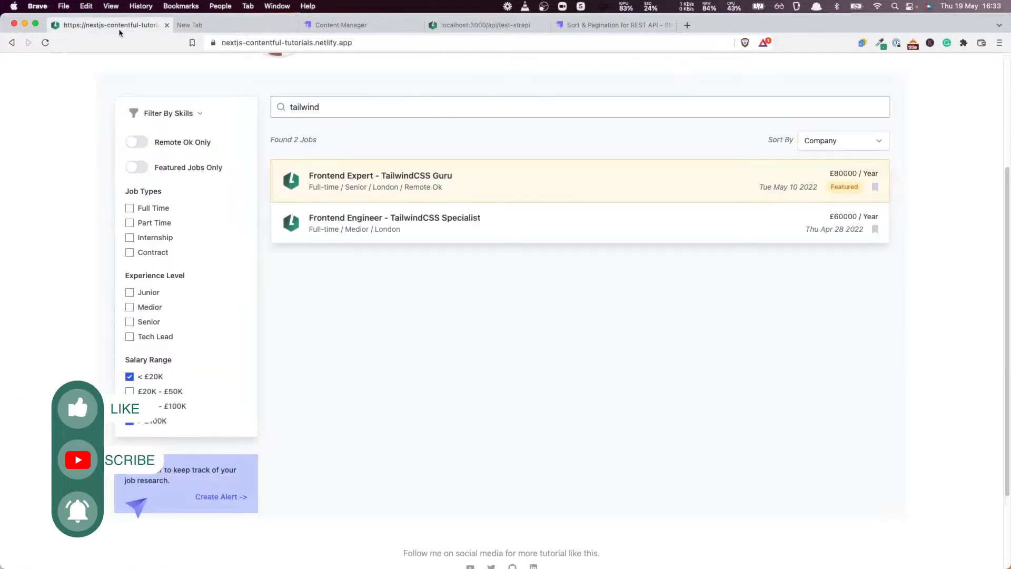
left_click(130, 420)
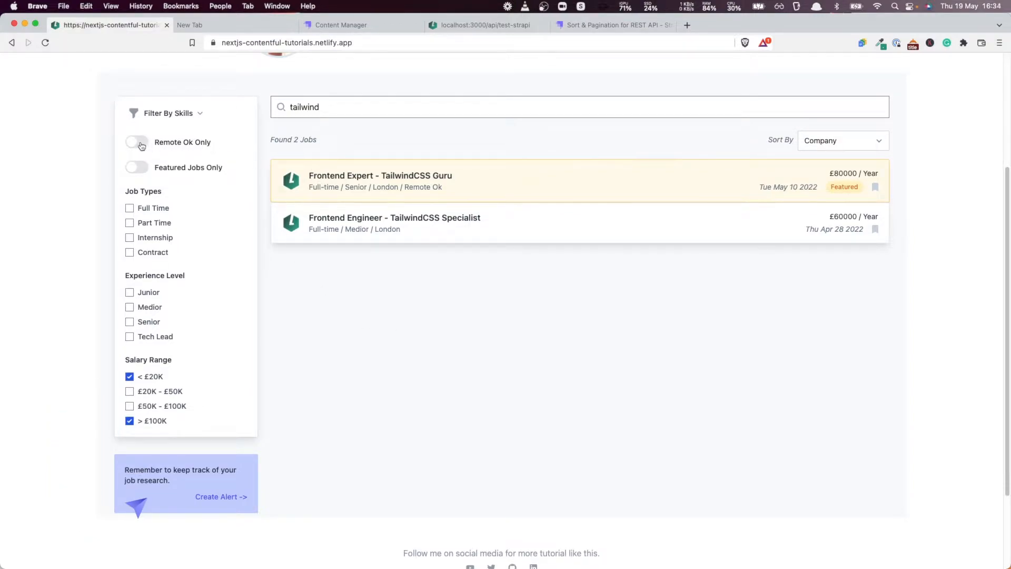
left_click(136, 141)
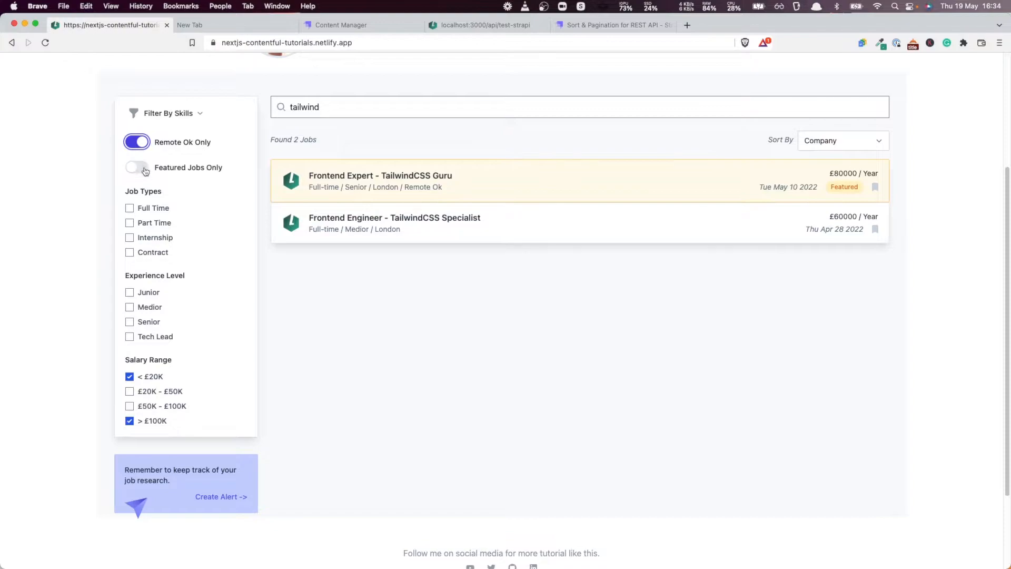
left_click(137, 167)
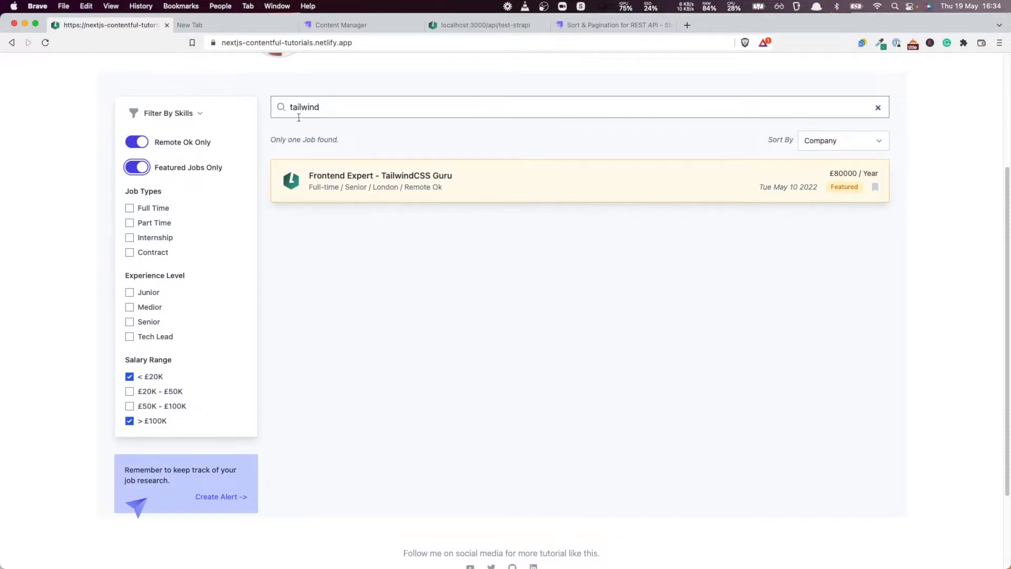
mouse_move(172, 263)
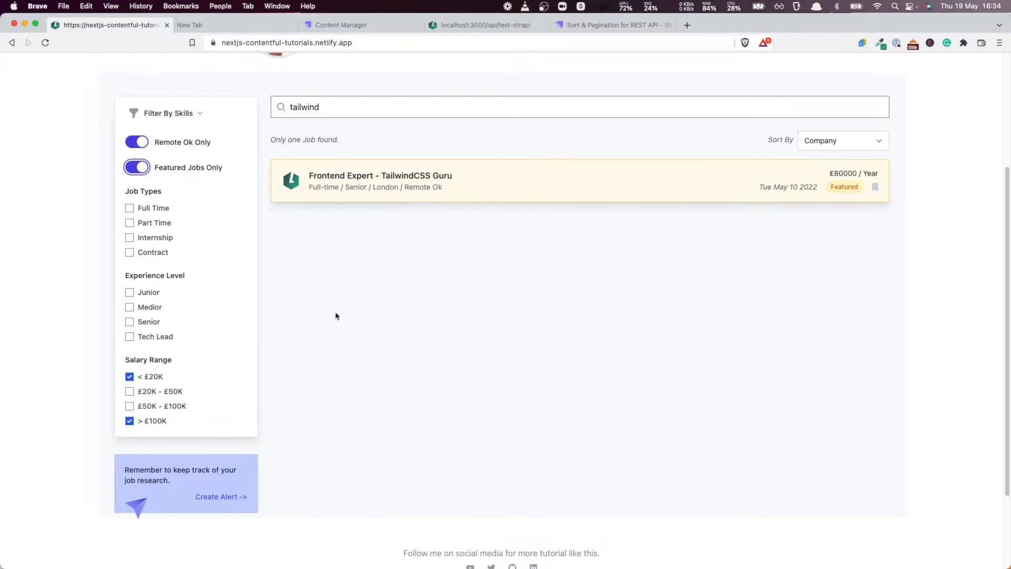
left_click(129, 420)
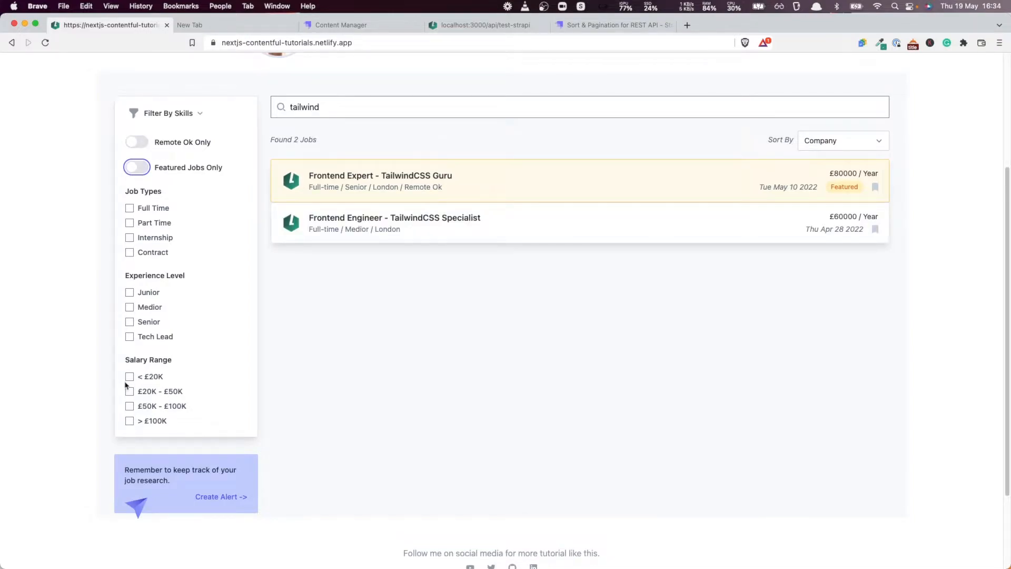
left_click(129, 377)
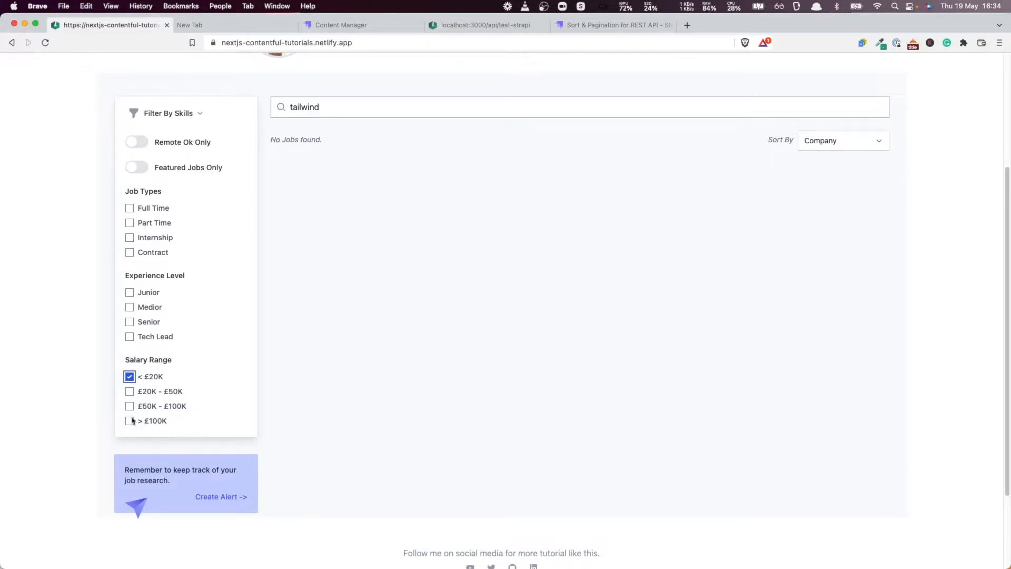
left_click(129, 420)
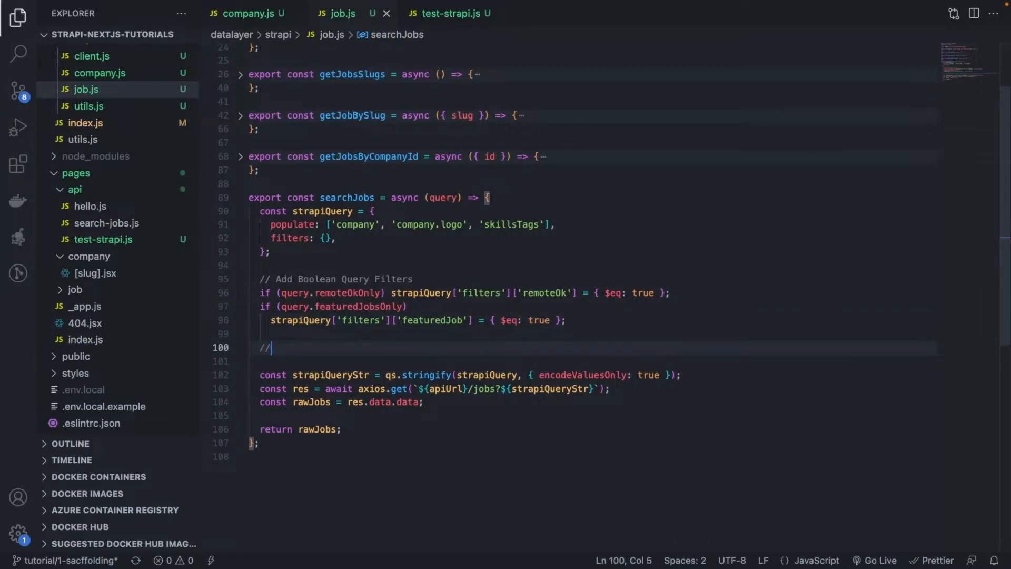
Step: Write the comment '// Add Range Query Filters' on line 100 and begin a new line
type("\" \"")
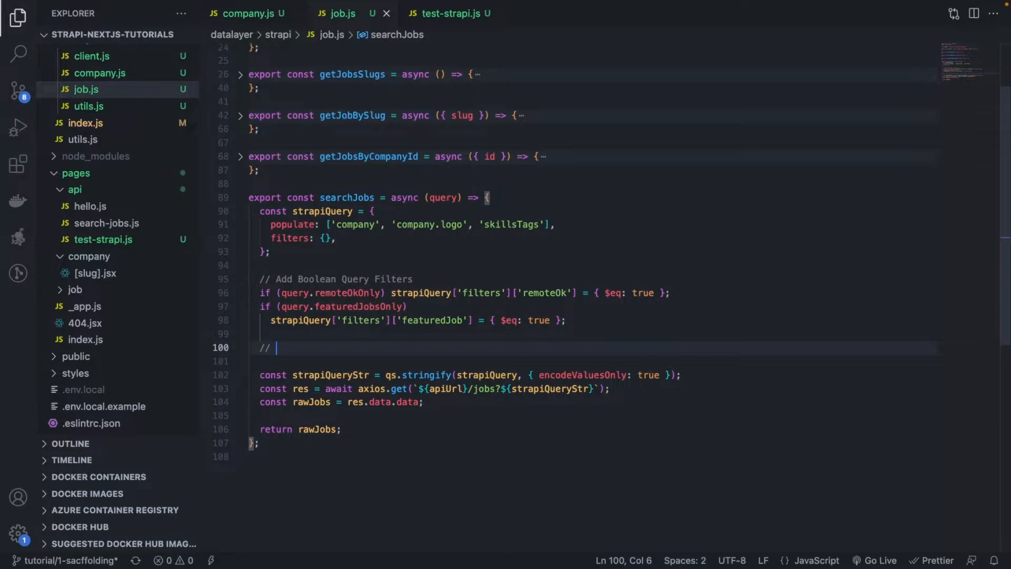
type("Add")
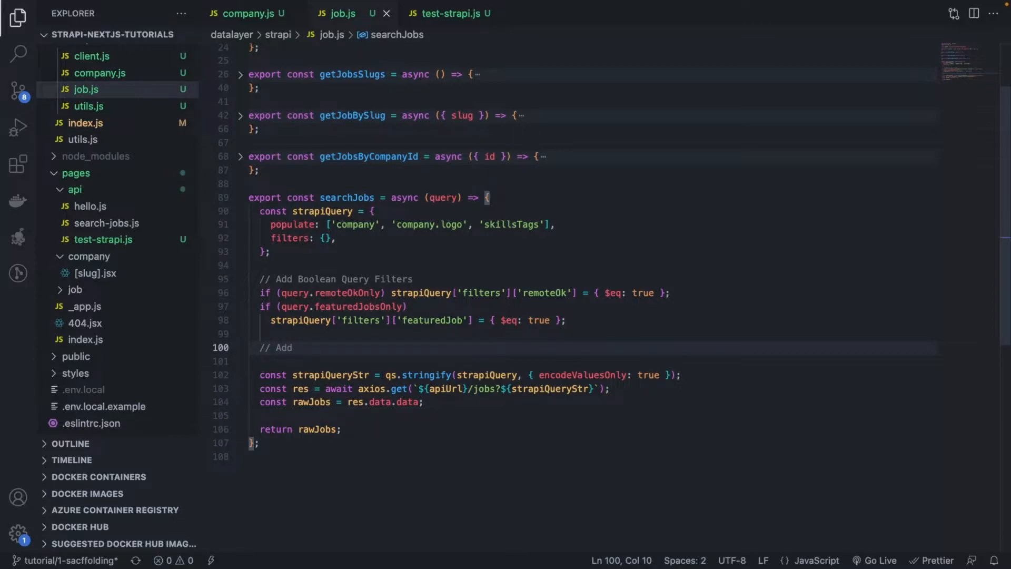
type("Range Quert")
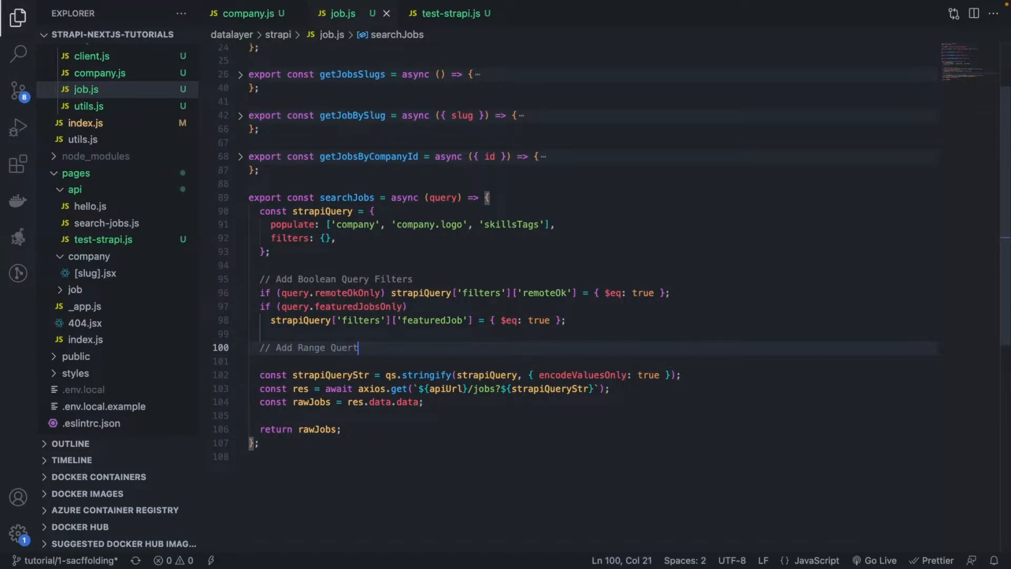
type("Fi")
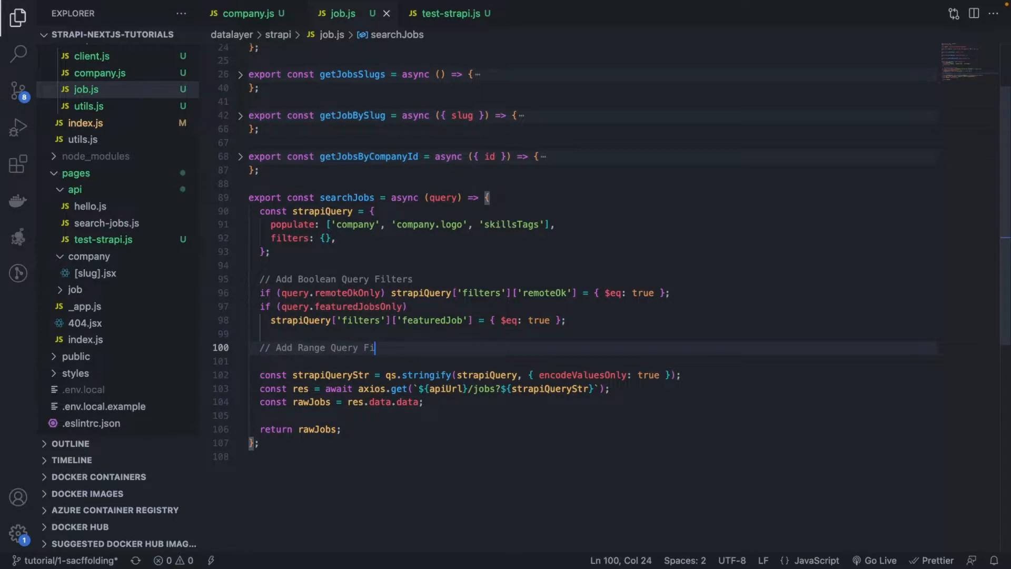
type("lters")
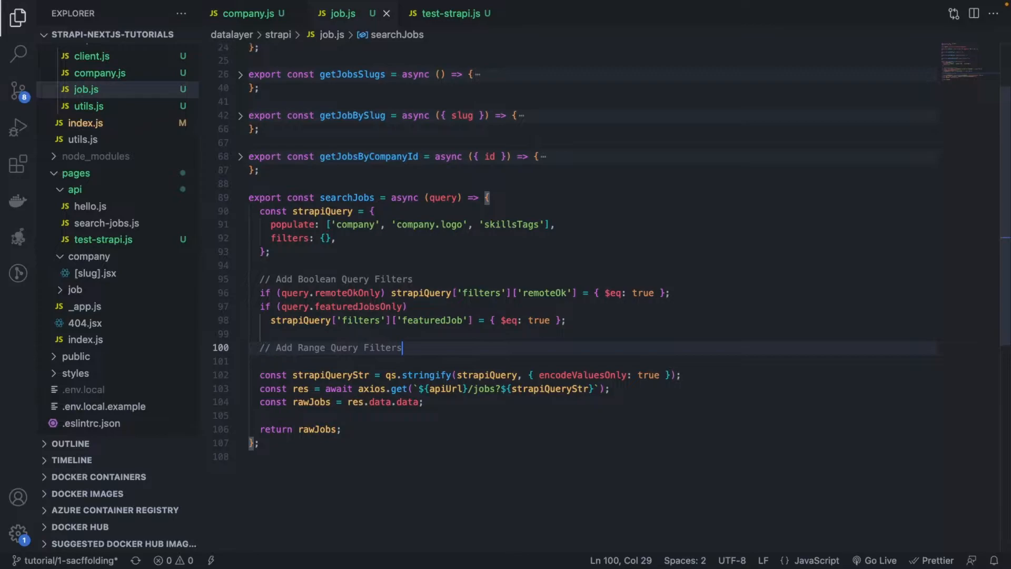
type("if")
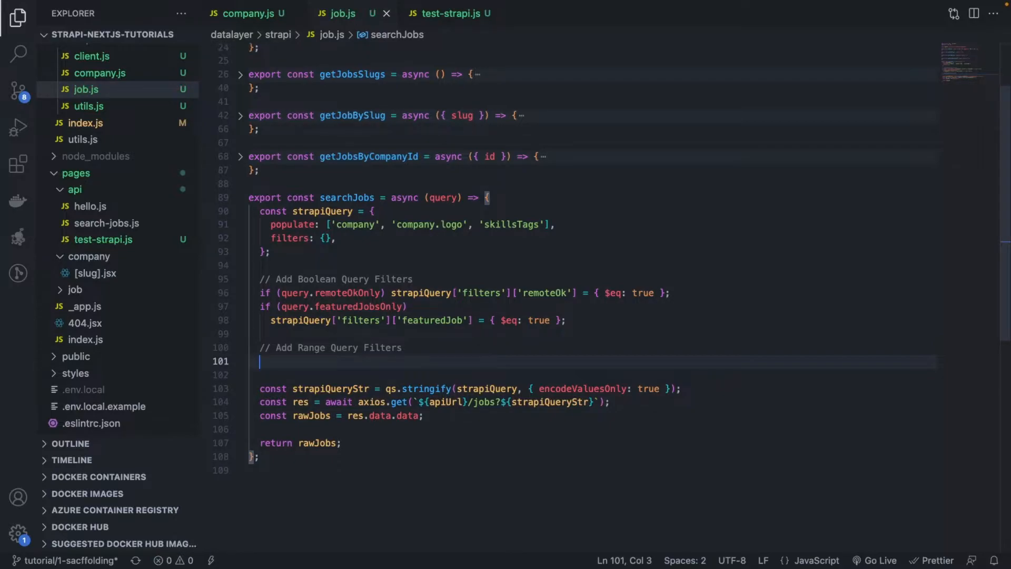
Step: Type strapiQuery['filters']['baseAnnualSalary'] on line 101, using the filters autocomplete
type("strapiQuery['")
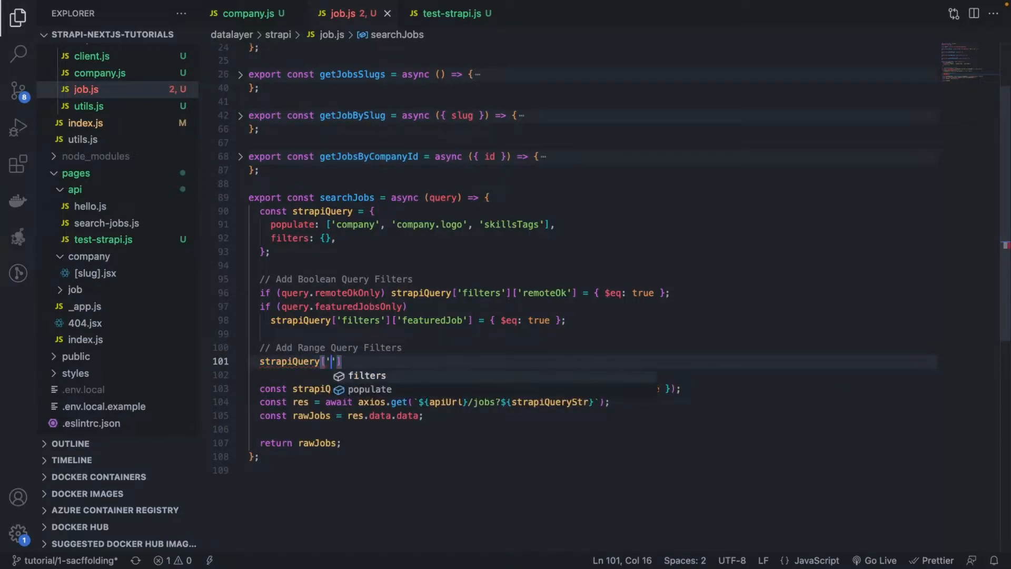
type("filters'")
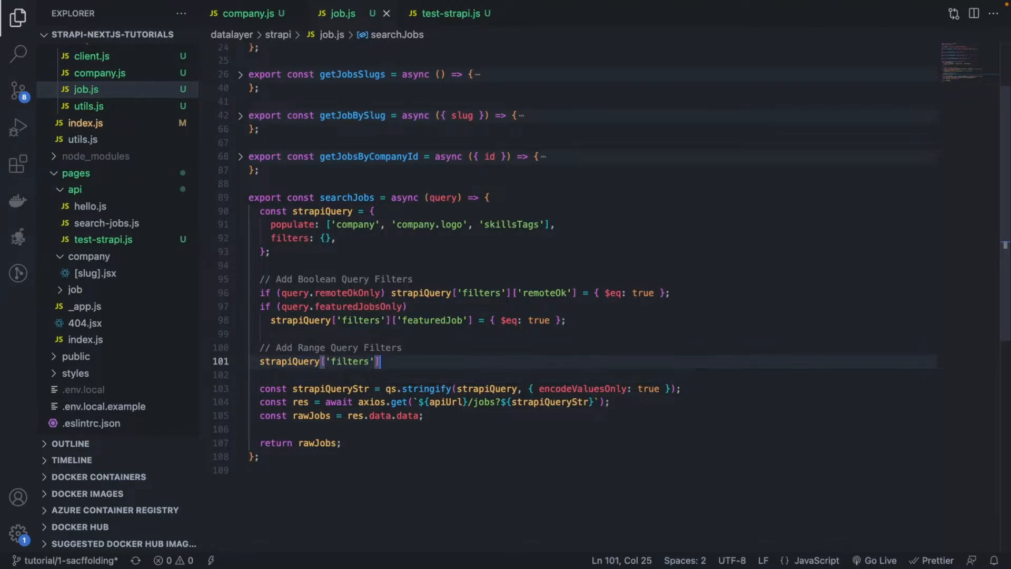
type("[]")
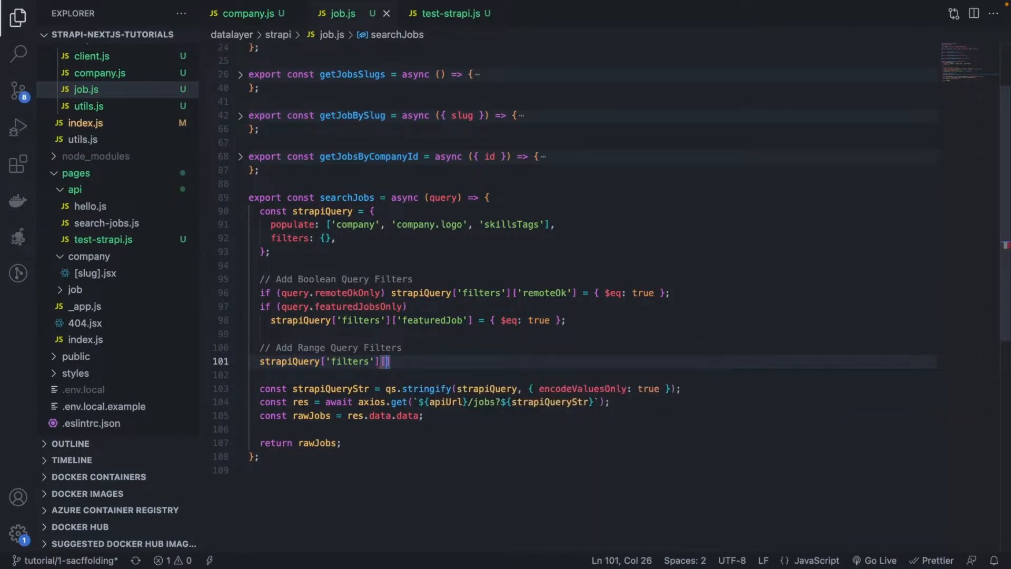
type("'base'")
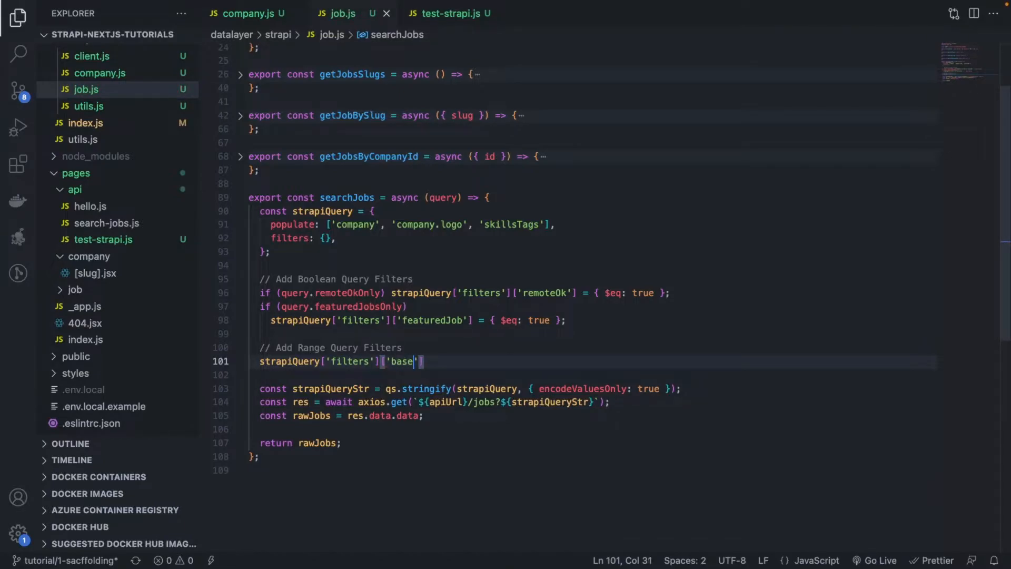
type("A")
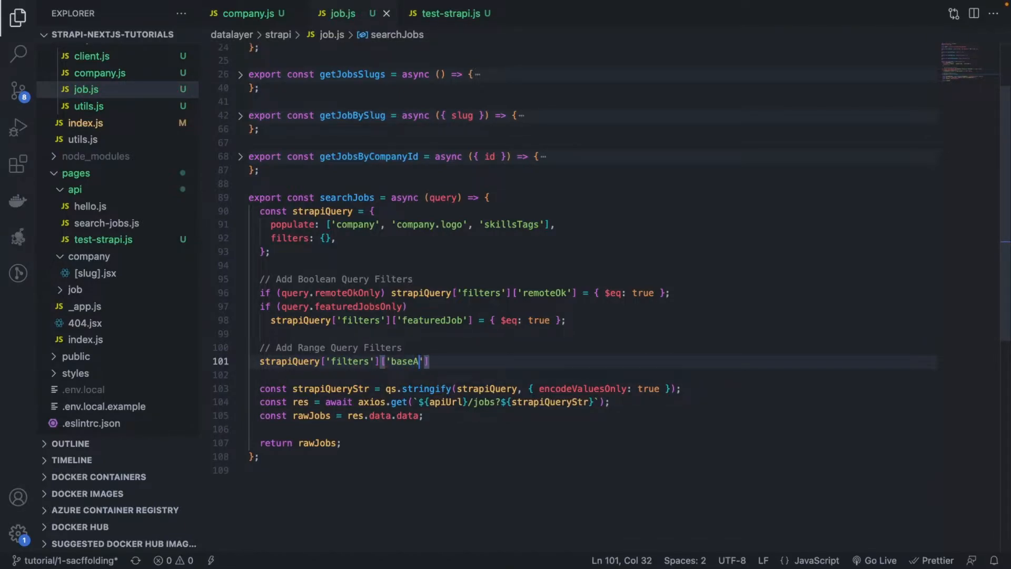
type("nnual")
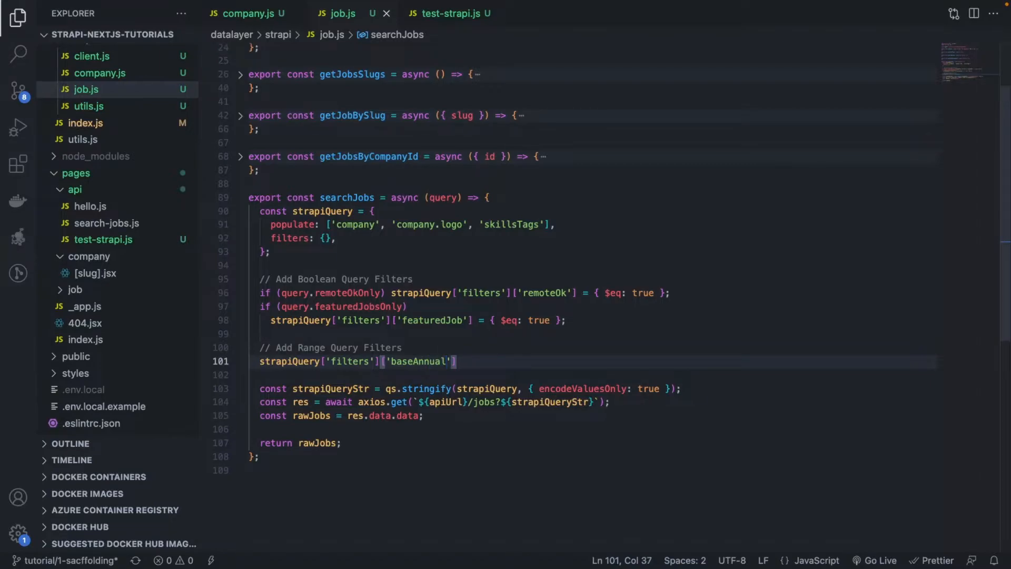
type("Sala")
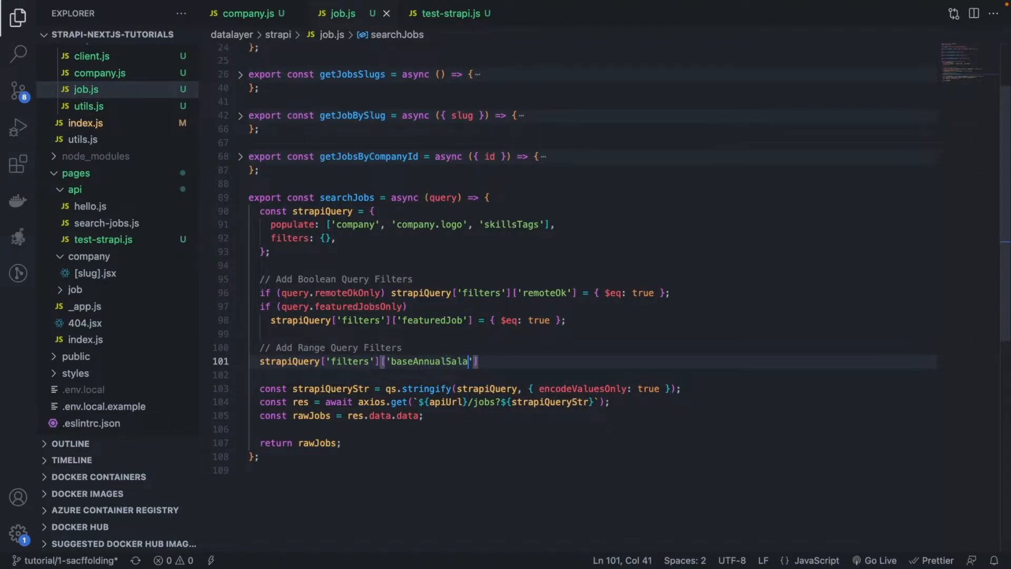
type("ry']")
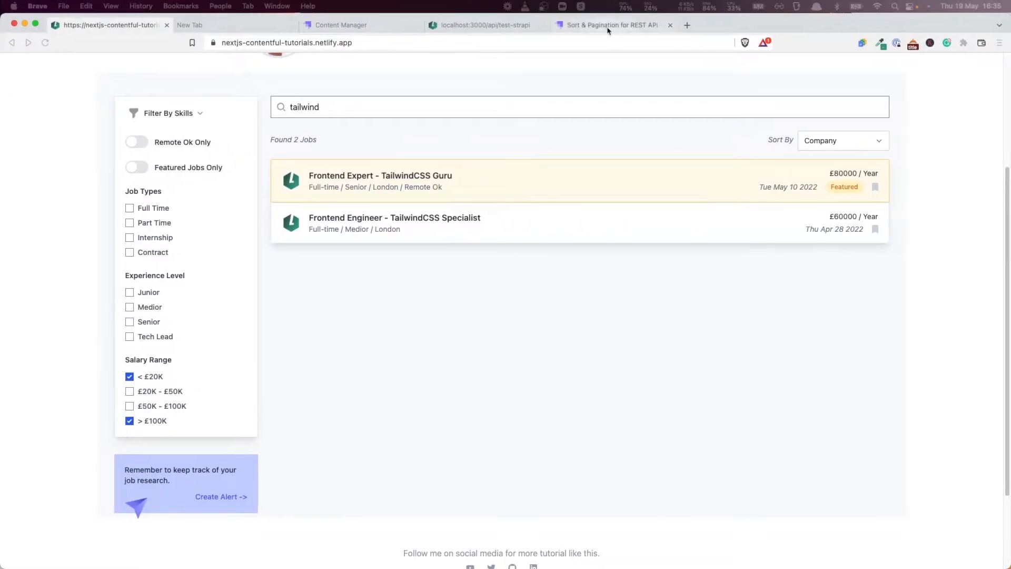
Step: Search the Strapi docs for $gt and open the REST API filtering page
left_click(610, 25)
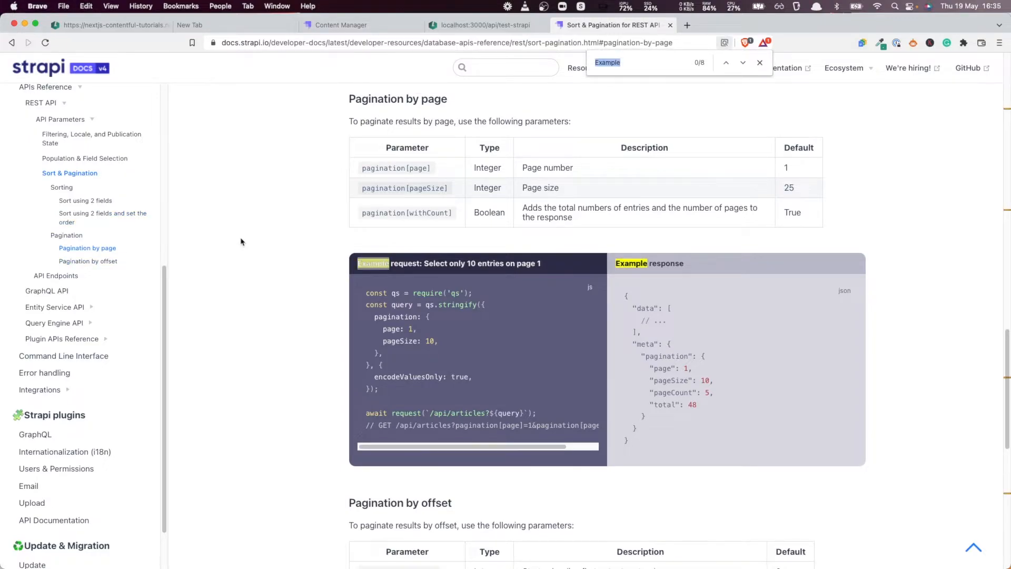
type("$gt")
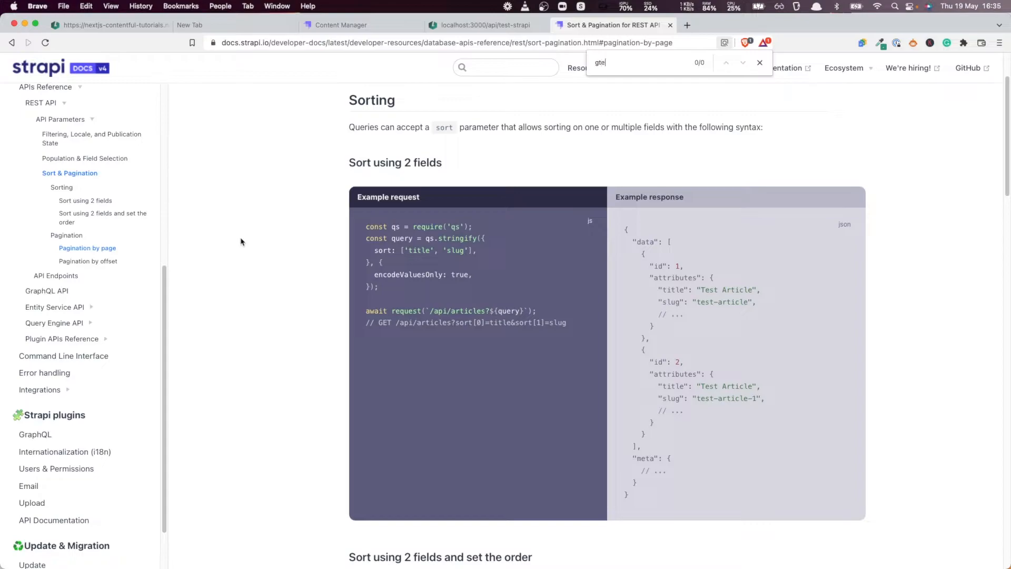
mouse_move(73, 134)
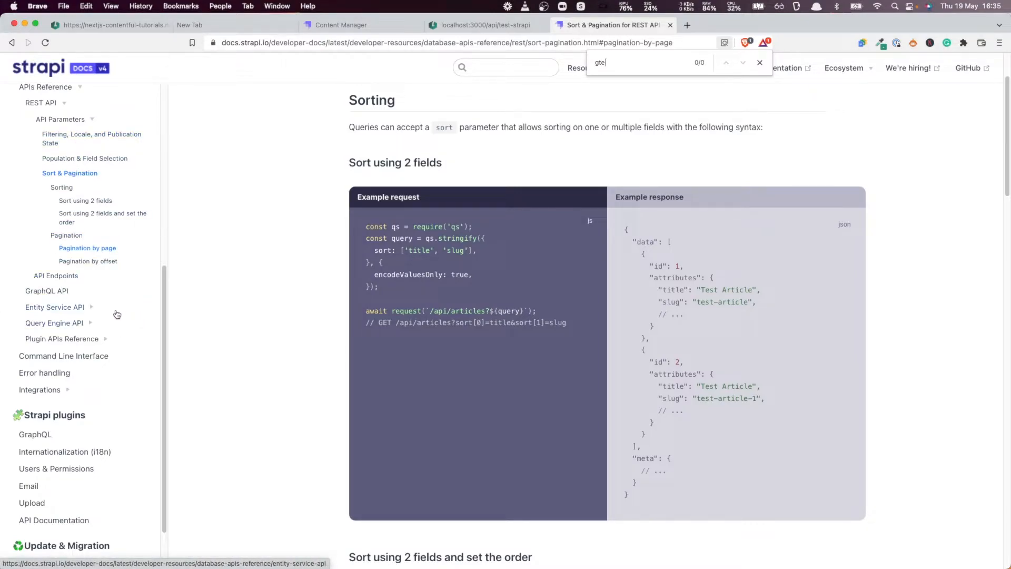
left_click(94, 138)
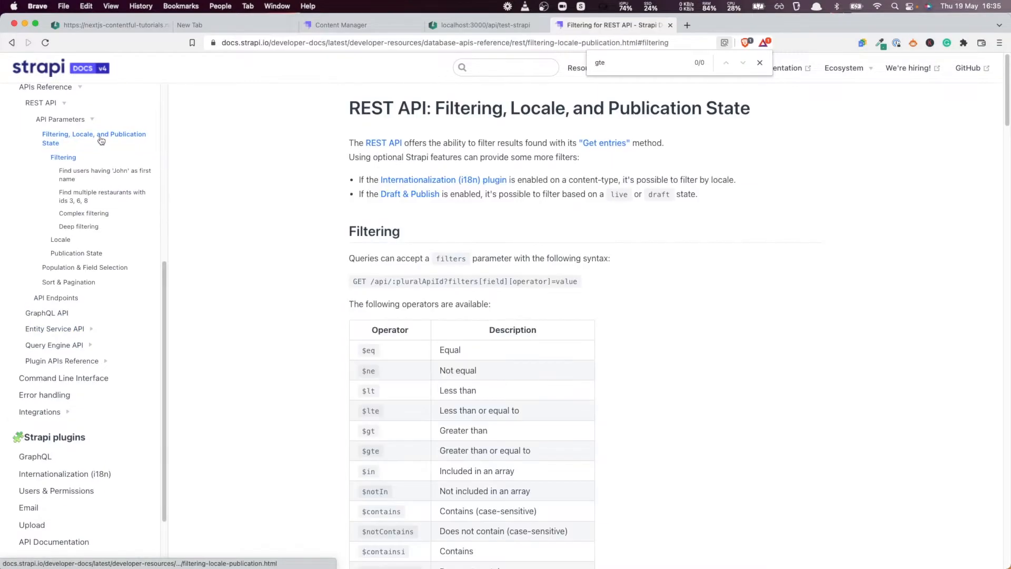
mouse_move(118, 257)
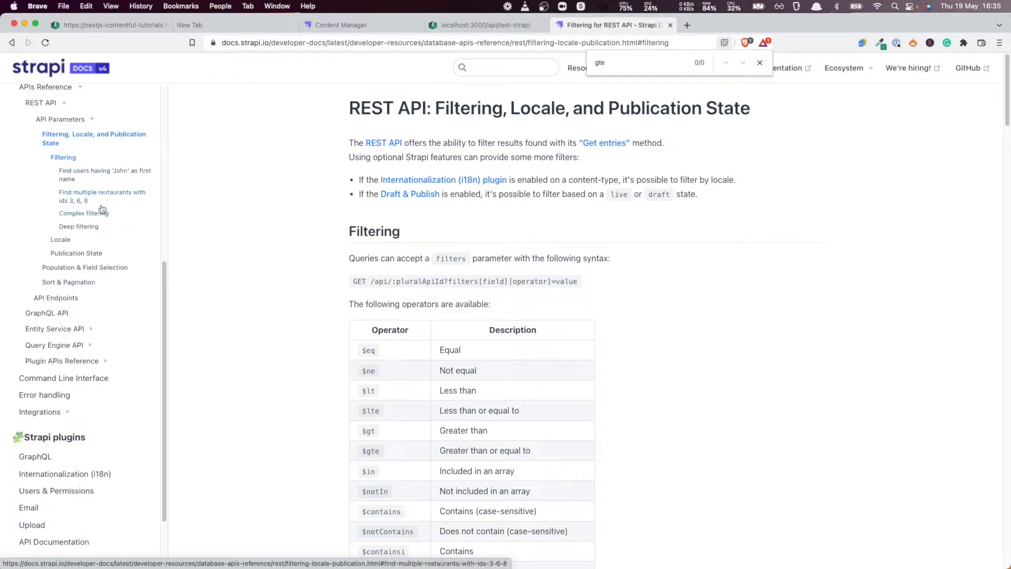
Step: Check the first-name filter example, then select $gte in the operators table
left_click(104, 174)
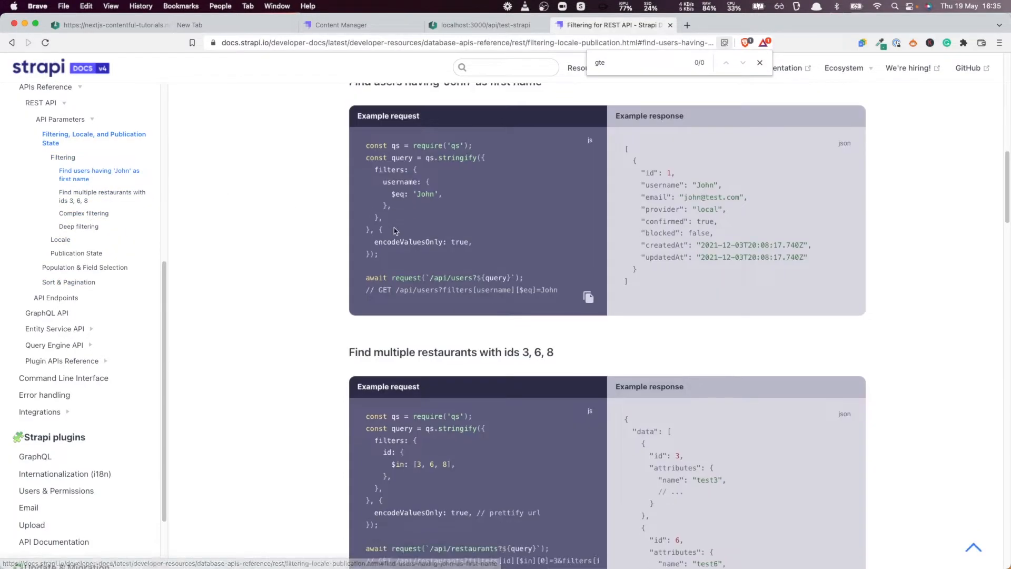
left_click(84, 212)
type("reater")
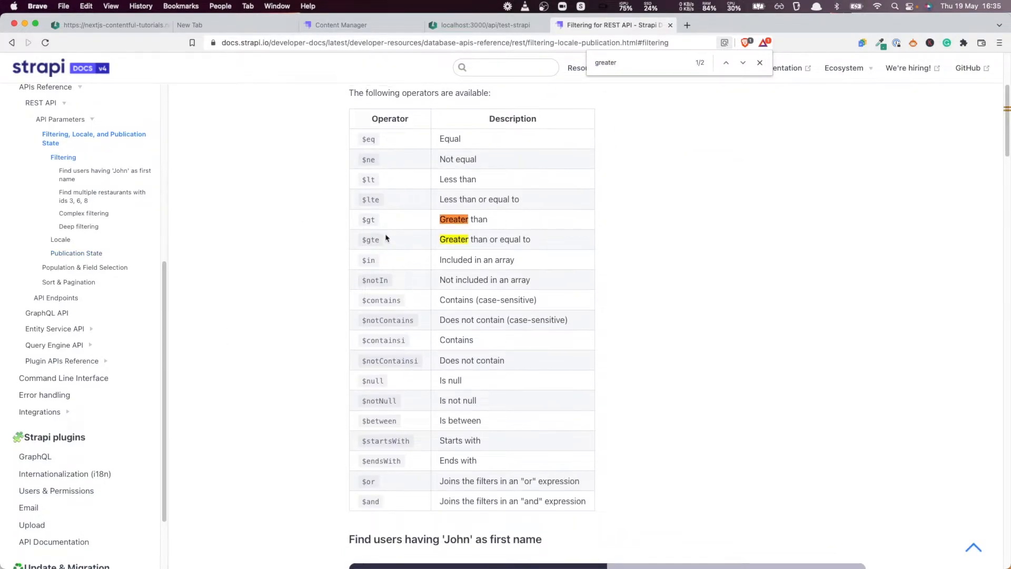
double_click(370, 239)
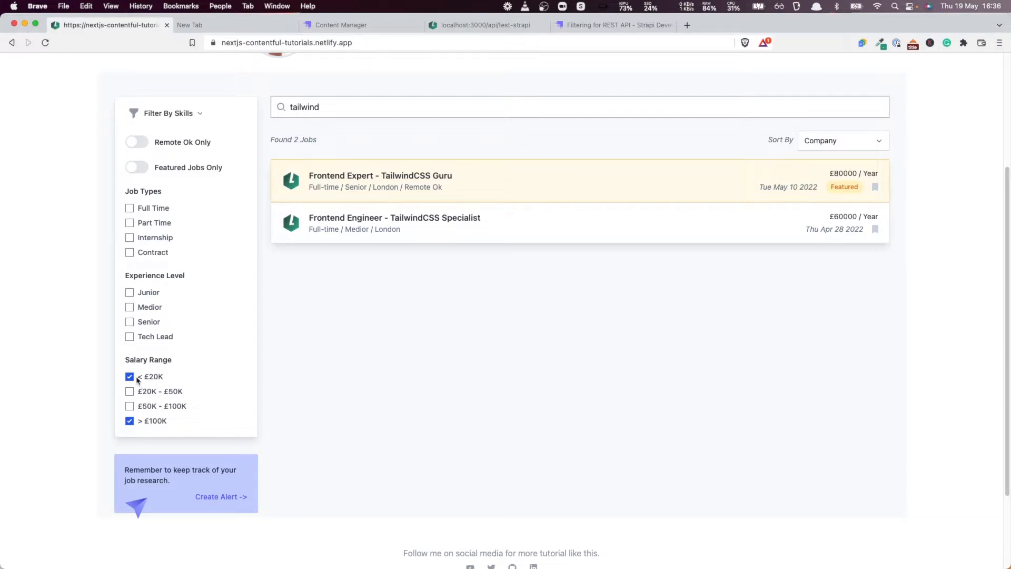
mouse_move(140, 380)
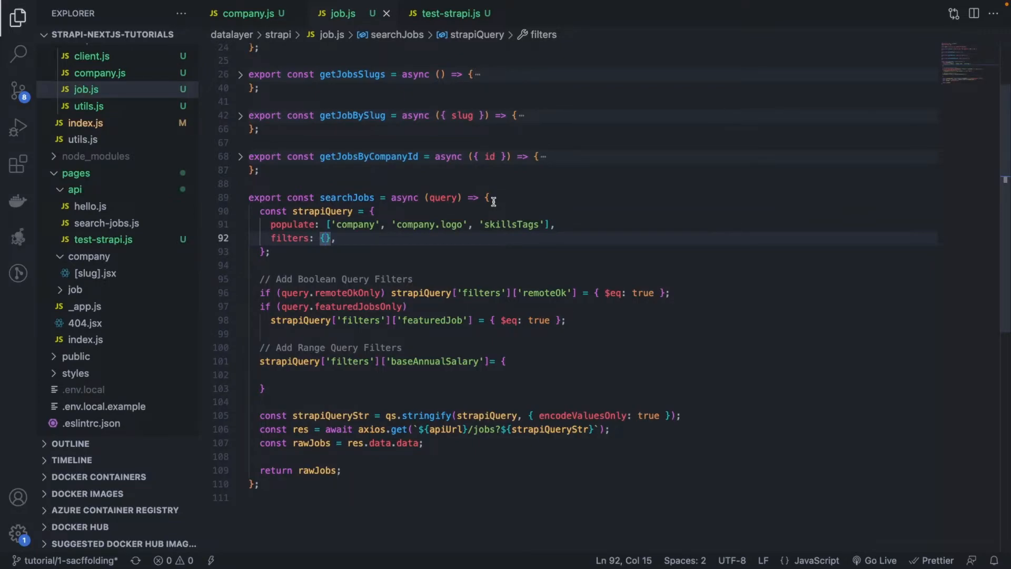
Step: Add $gte: query.minBaseSalary and $lte: query.maxBaseSalary to the salary filter
type("$g")
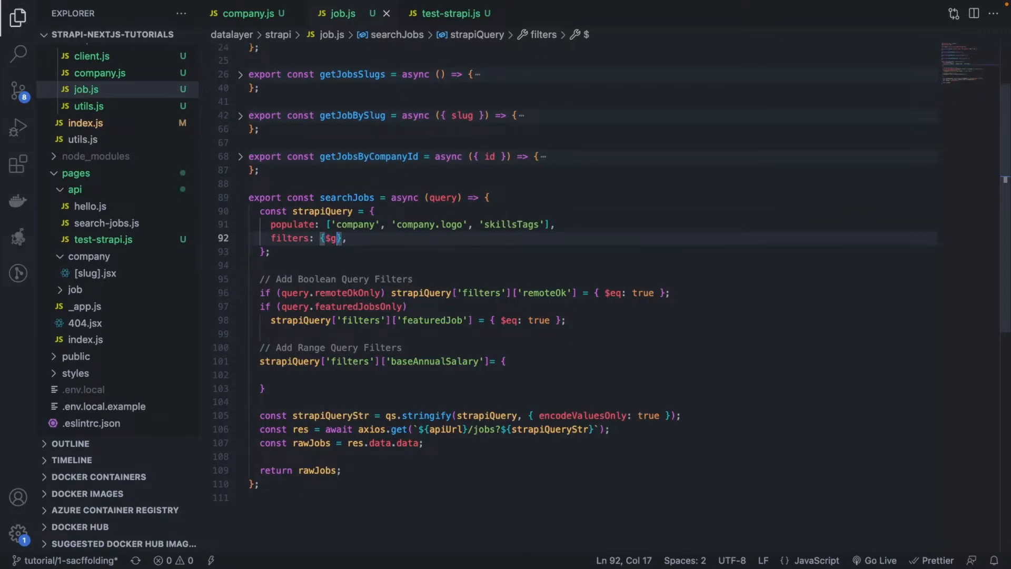
type("te:")
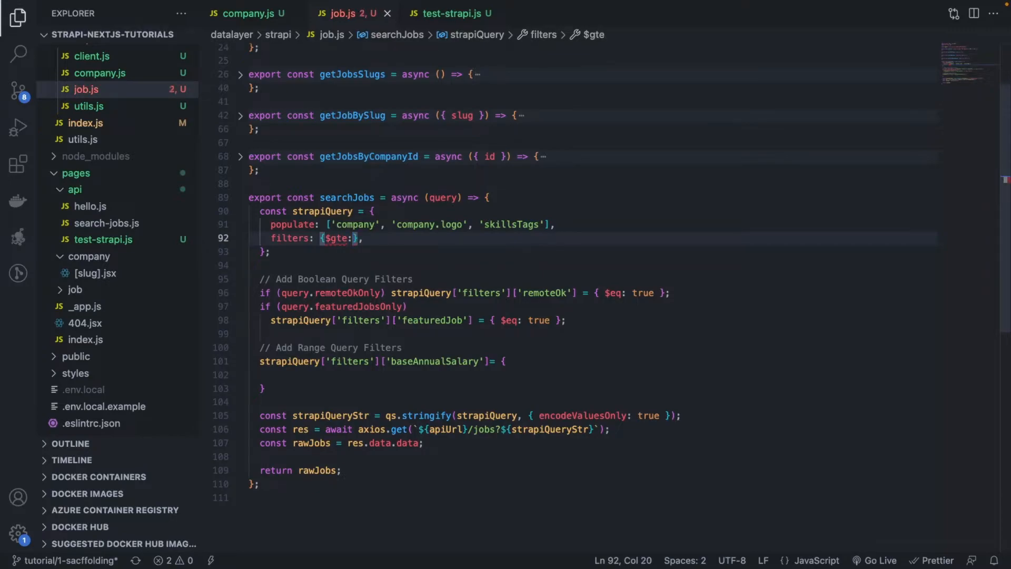
type("query")
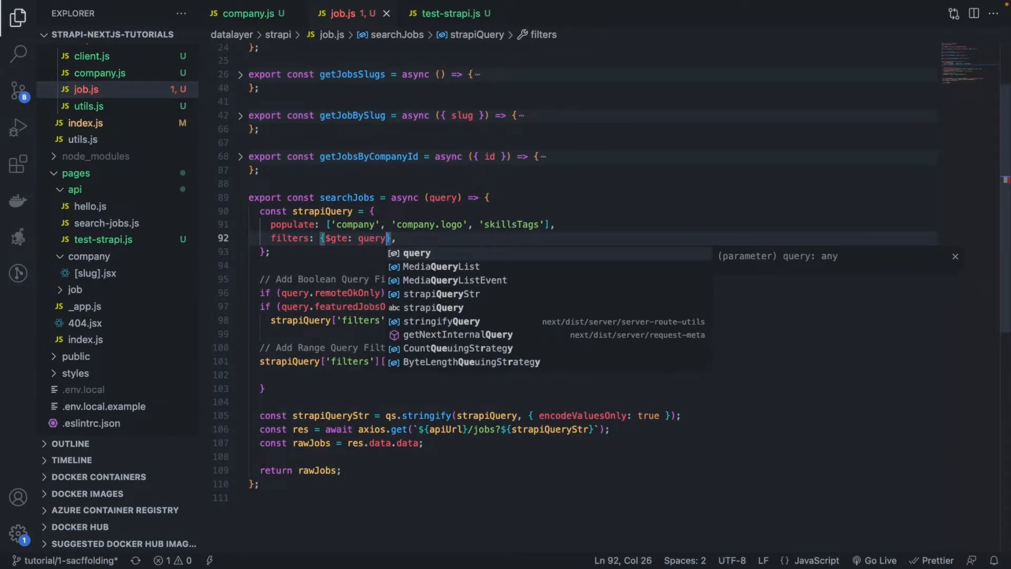
type(".minBaseSa")
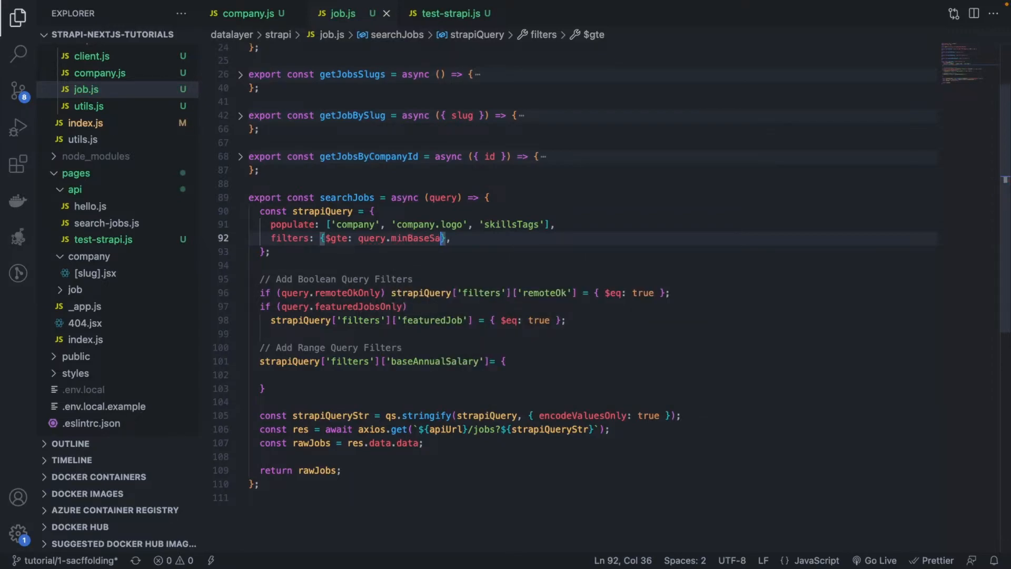
type("lary")
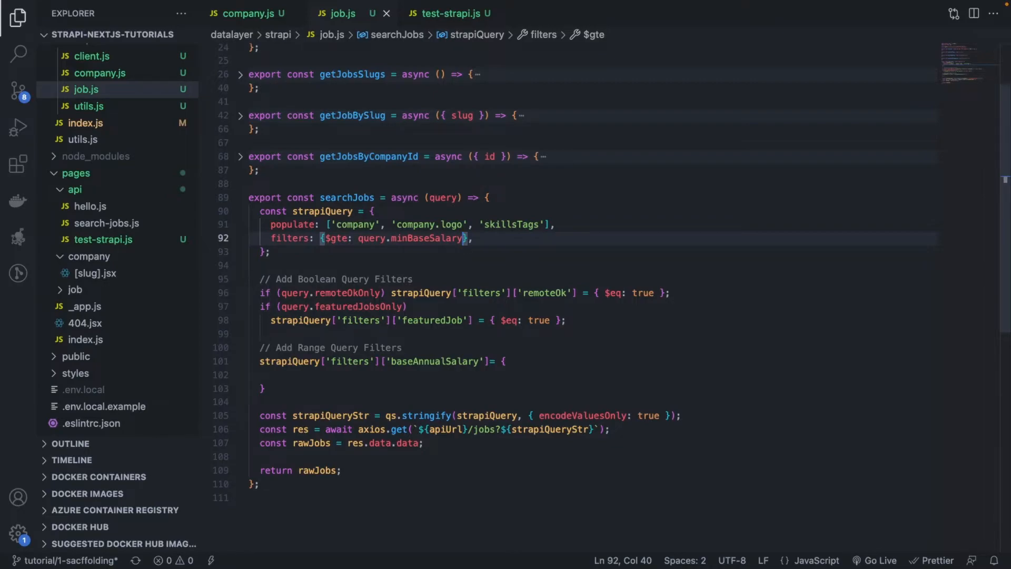
type(", $le")
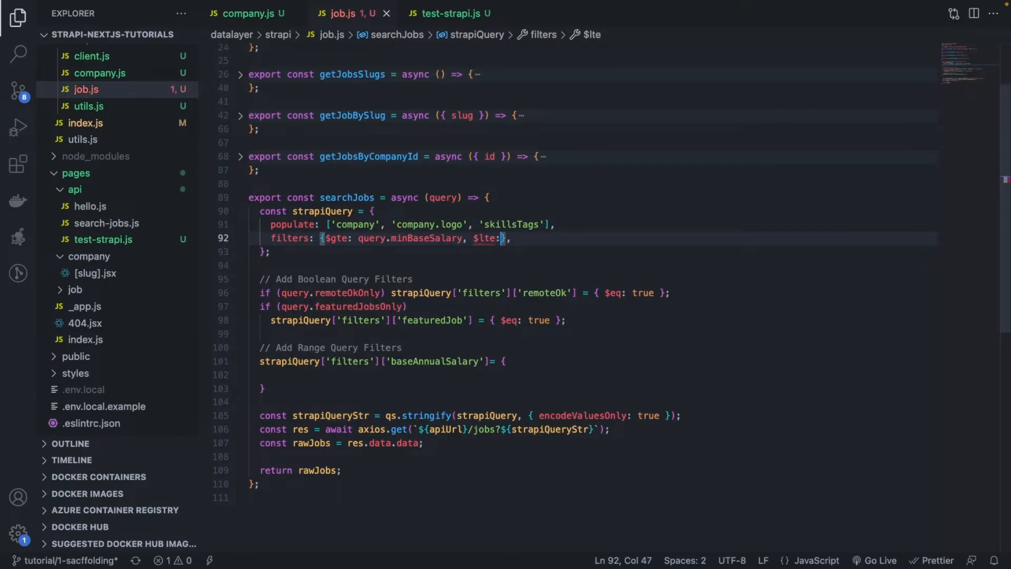
type("qe")
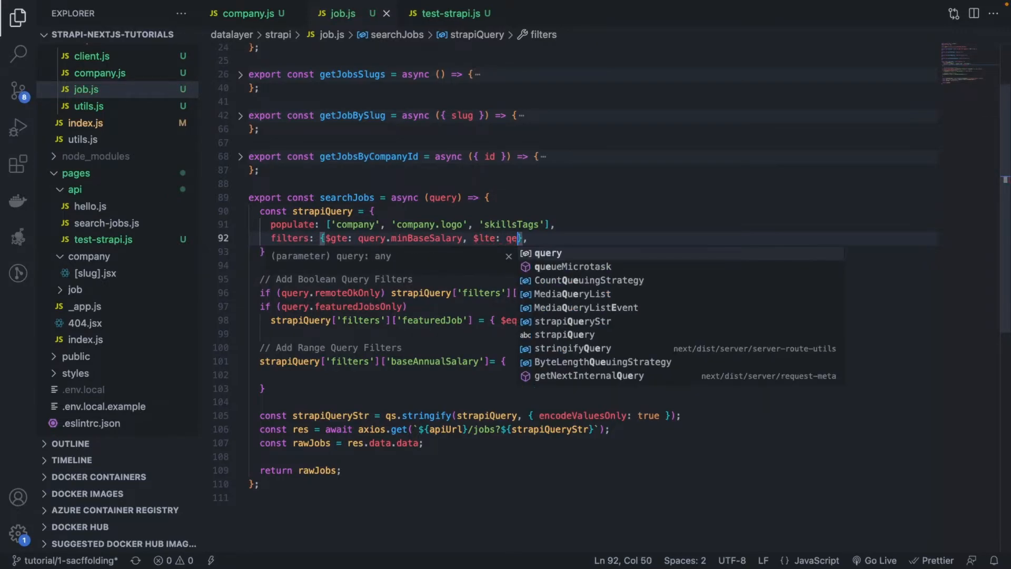
type("uery.maxBaseSalary")
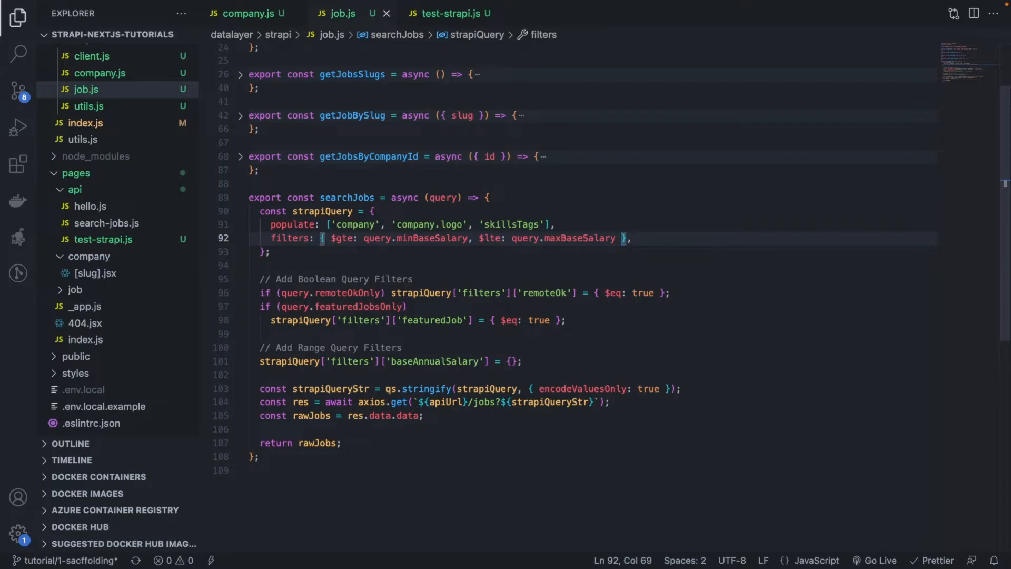
mouse_move(557, 192)
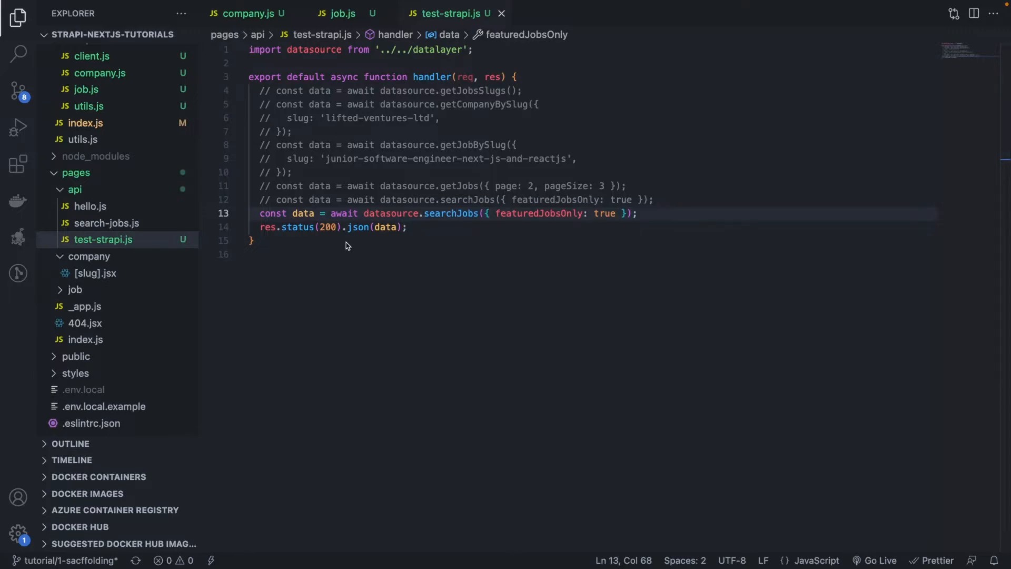
Step: Replace featuredJobsOnly with minBaseSalary 100000 and maxBaseSalary 120000, then save
double_click(540, 213)
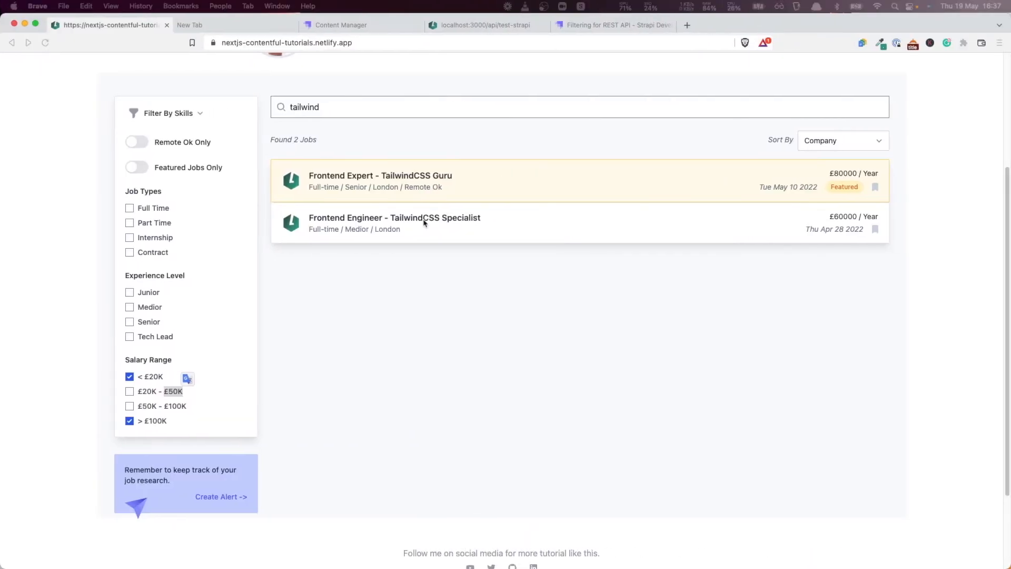
left_click(487, 25)
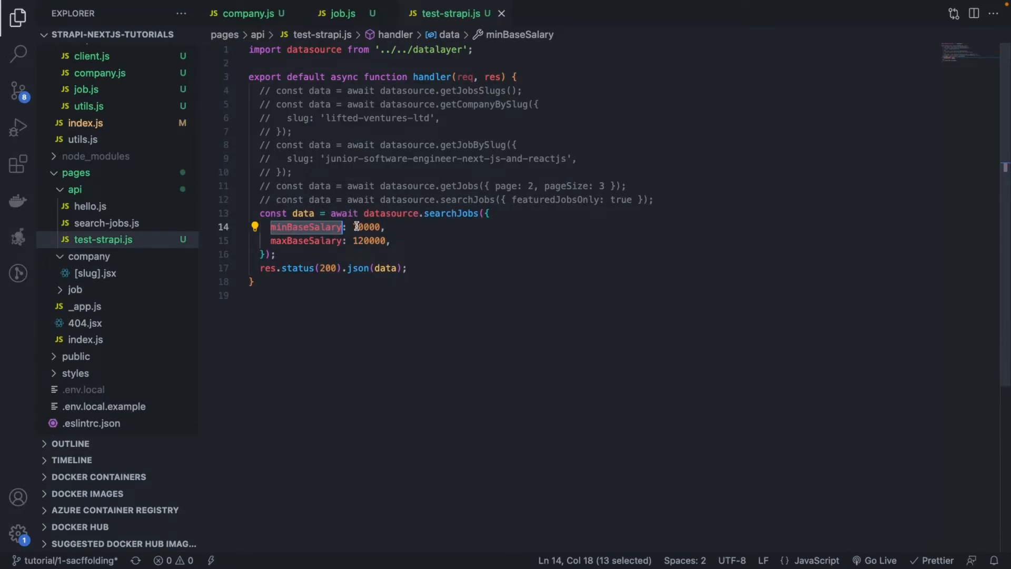
type("100000")
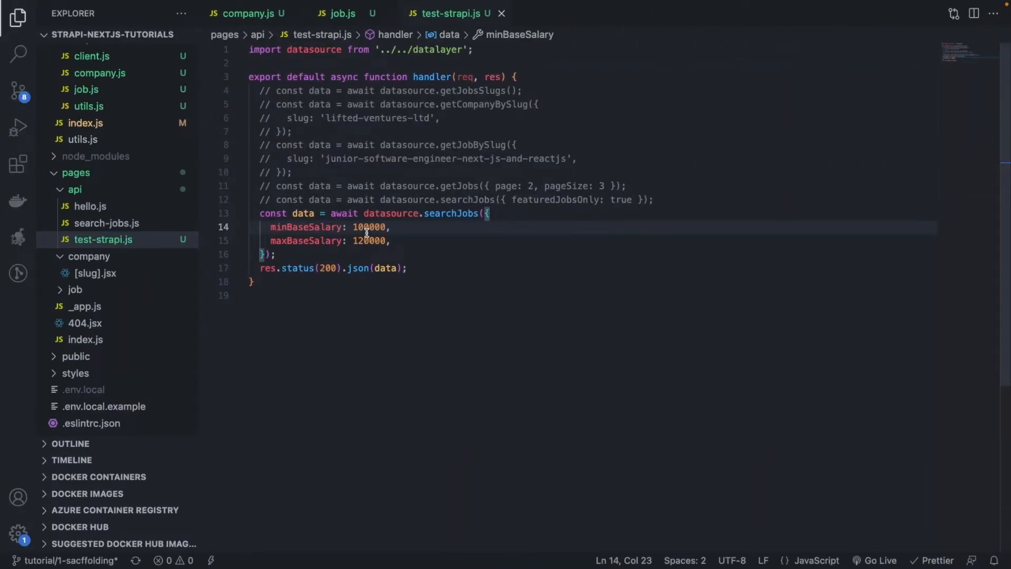
key("Backspace")
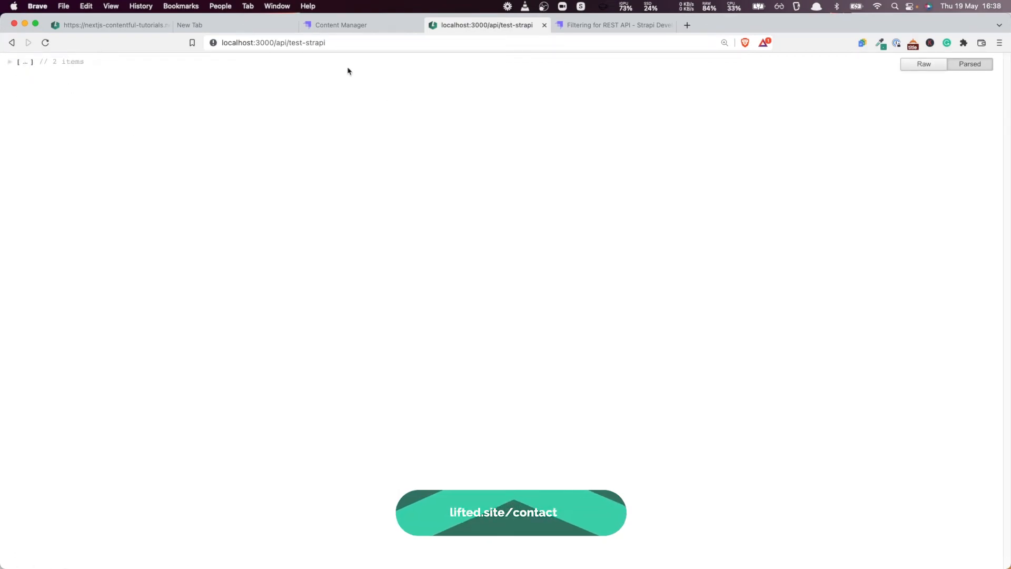
Step: Expand the test-strapi response array to inspect its 2 returned jobs
left_click(9, 61)
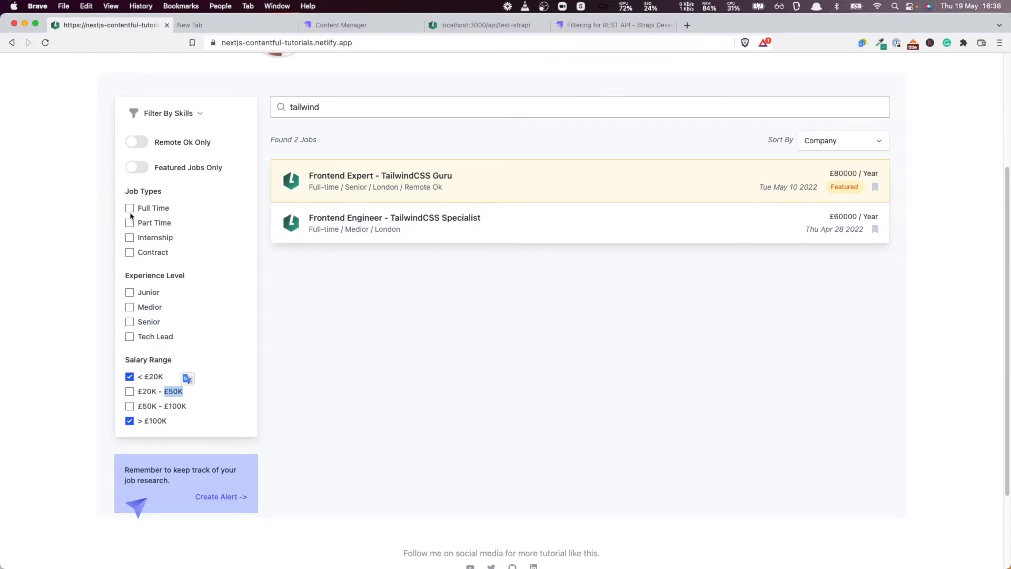
Step: Filter job types to Full Time, Internship and Contract, unticking Part Time
left_click(130, 222)
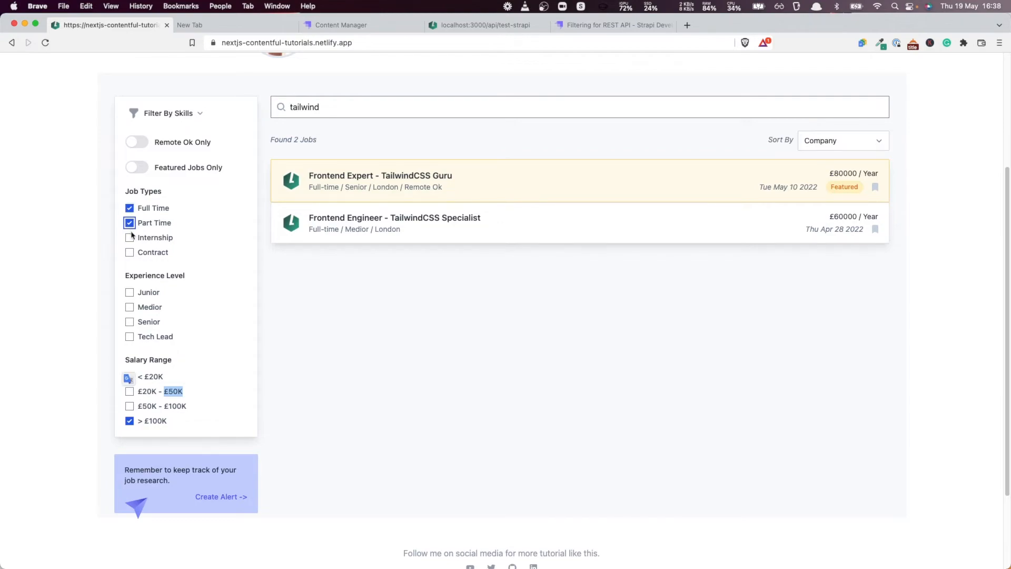
left_click(129, 238)
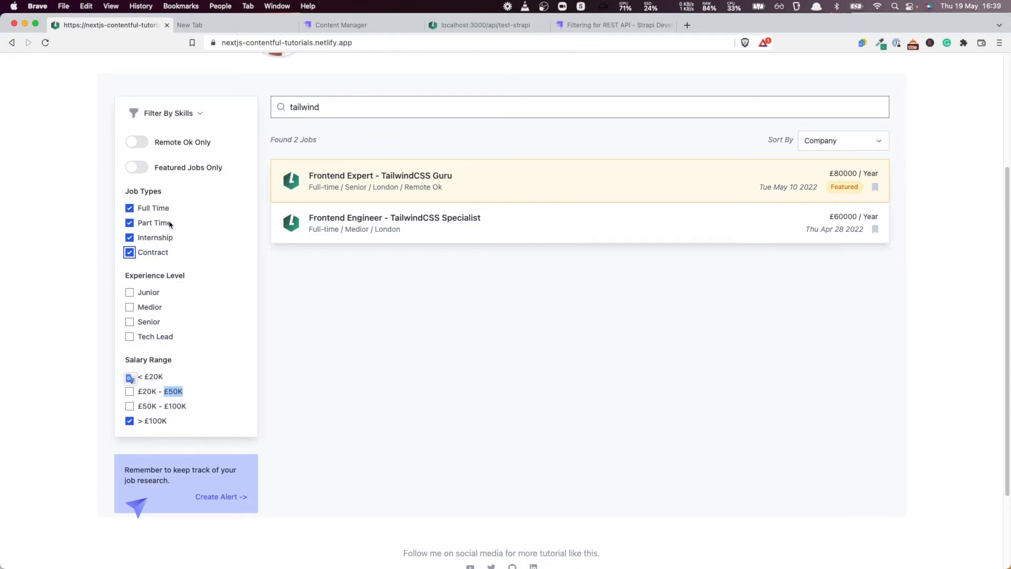
mouse_move(164, 204)
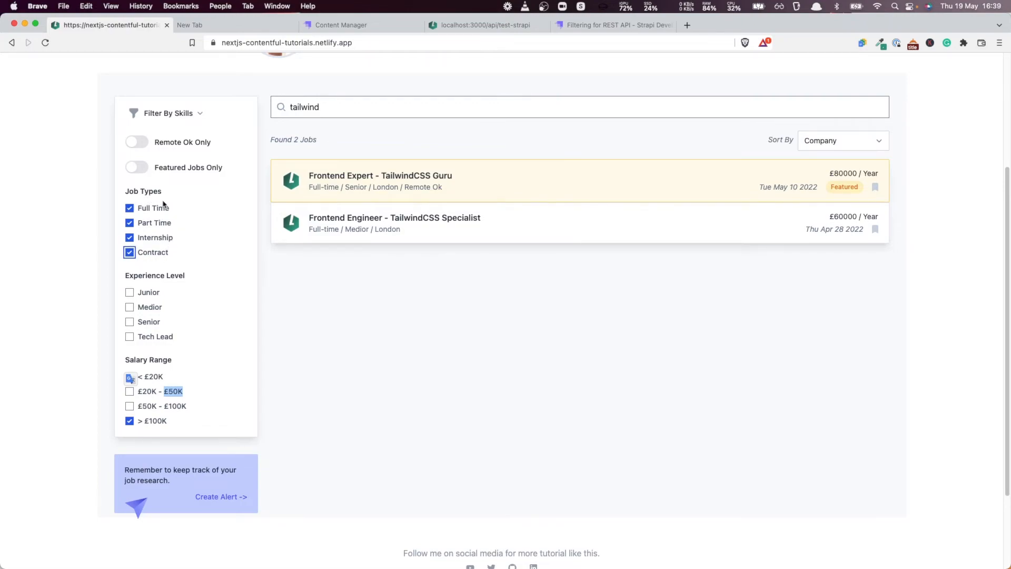
left_click(129, 376)
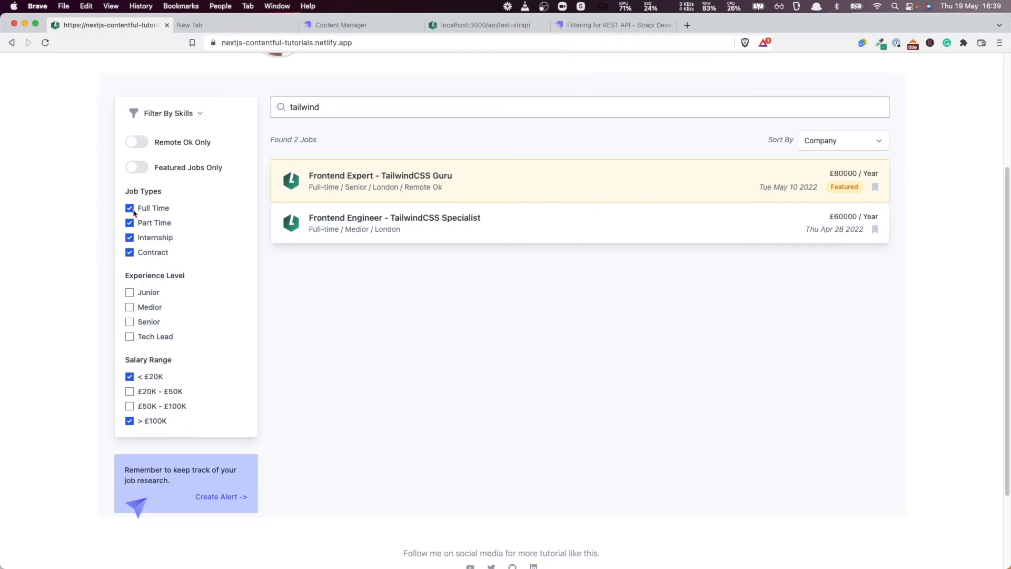
left_click(130, 223)
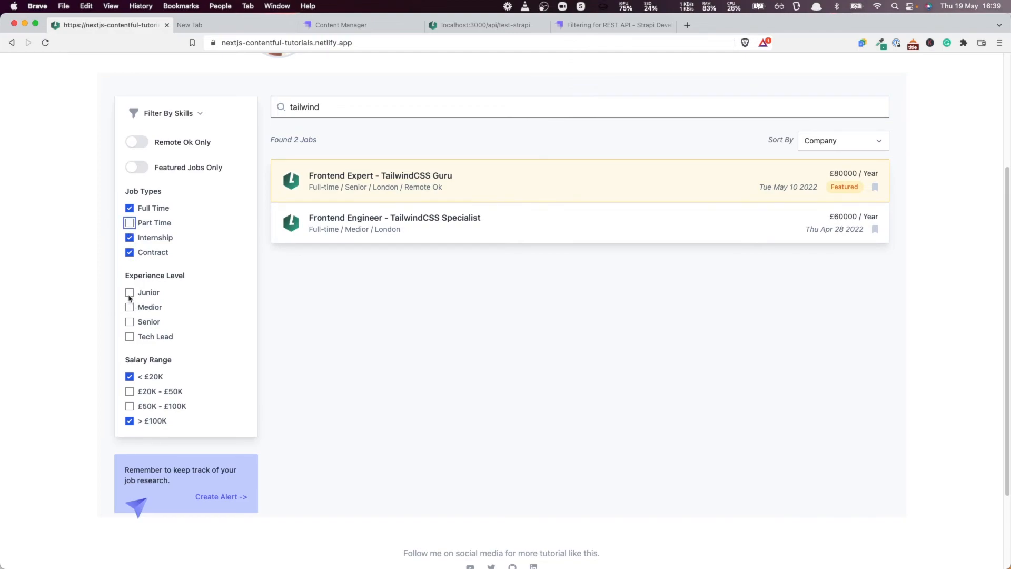
Step: Tick the Junior, Medior and Senior experience levels
left_click(129, 293)
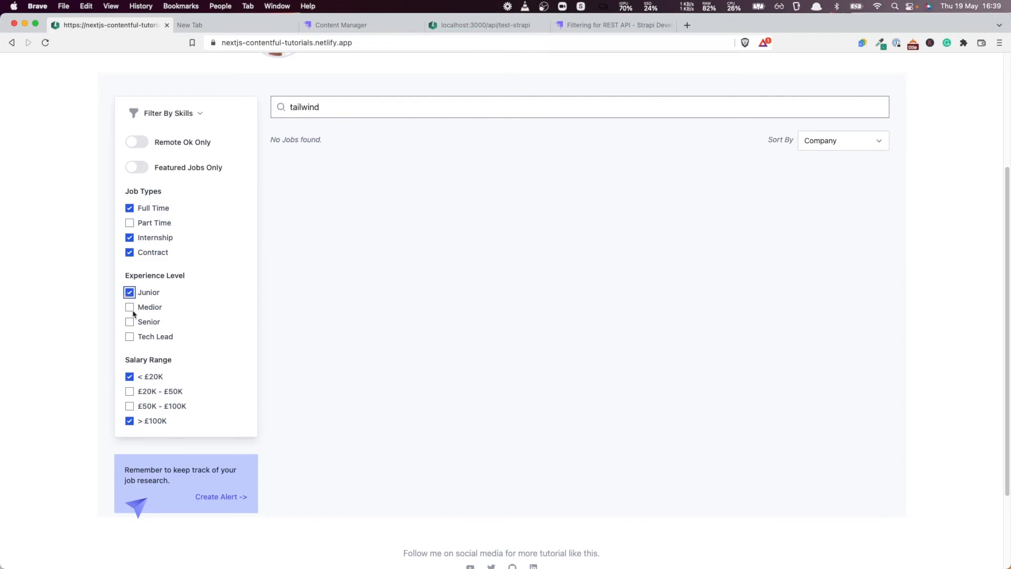
left_click(130, 307)
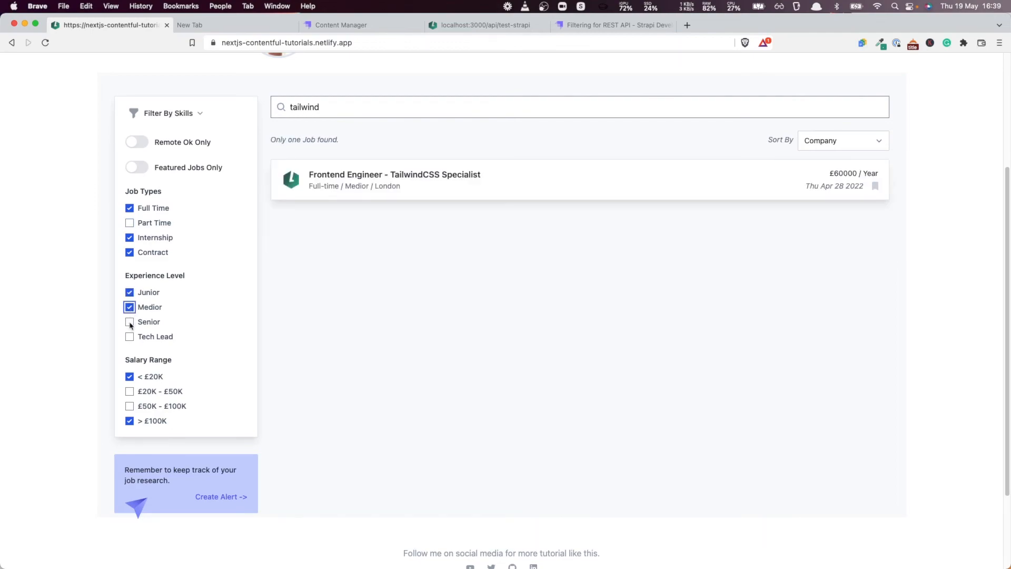
left_click(130, 322)
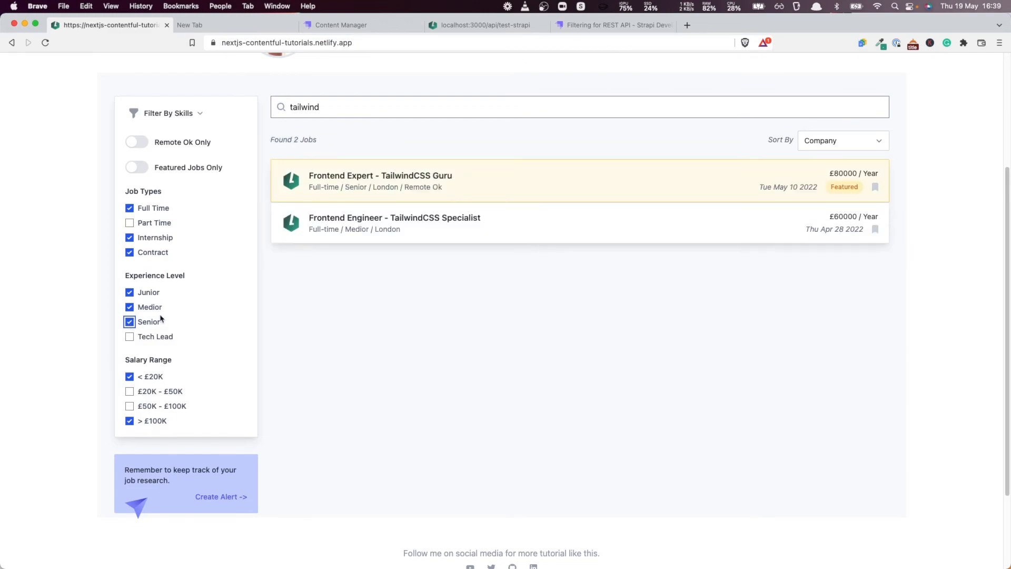
mouse_move(292, 230)
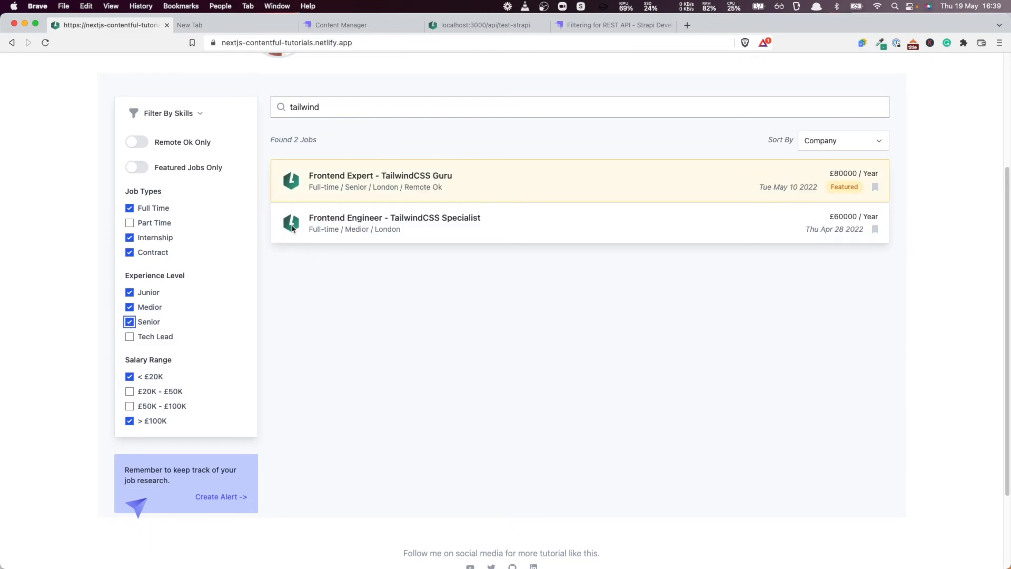
mouse_move(190, 198)
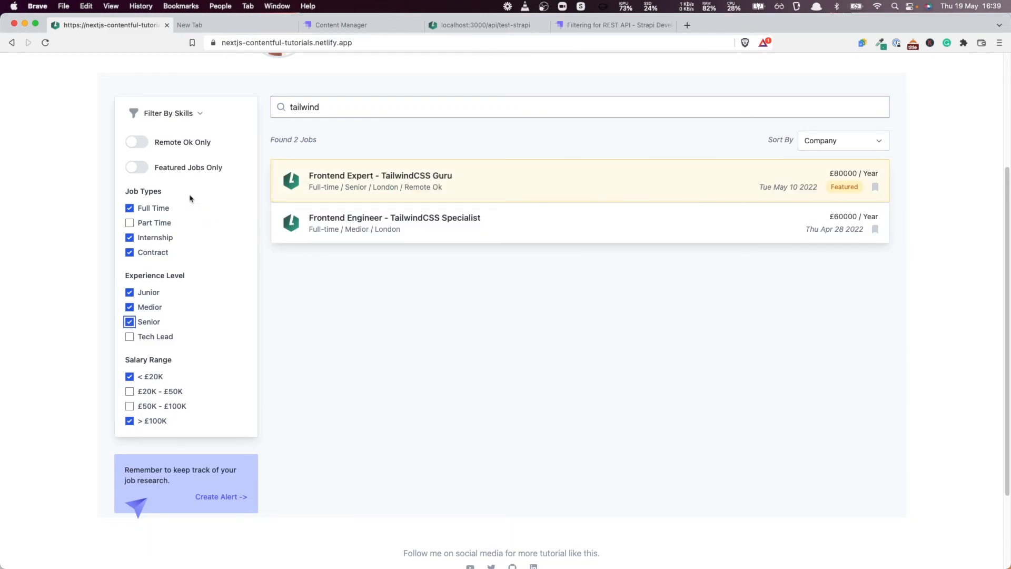